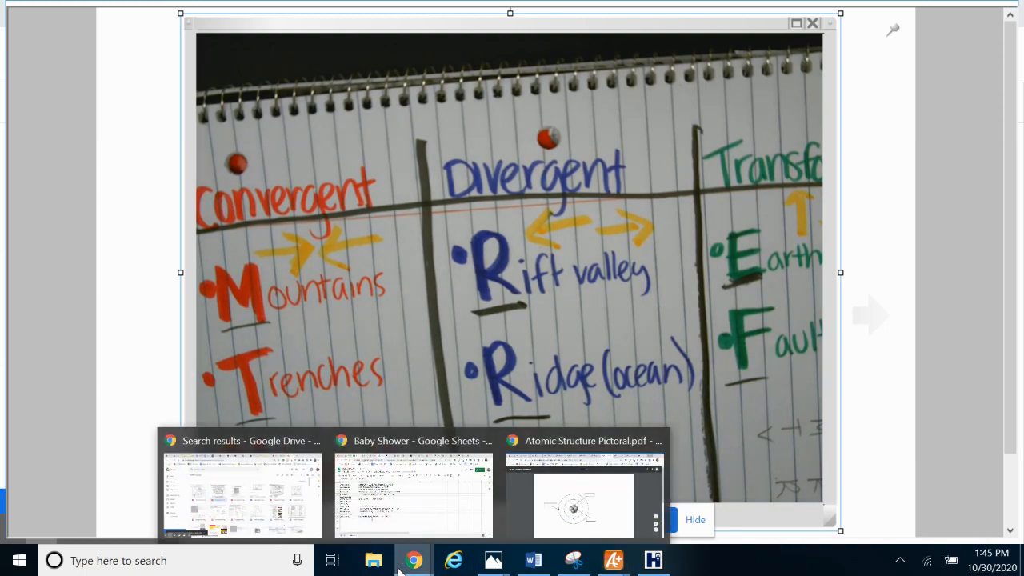
Switch back to the Google Drive tab listing the 'topographic' worksheet search results.
left_click(239, 492)
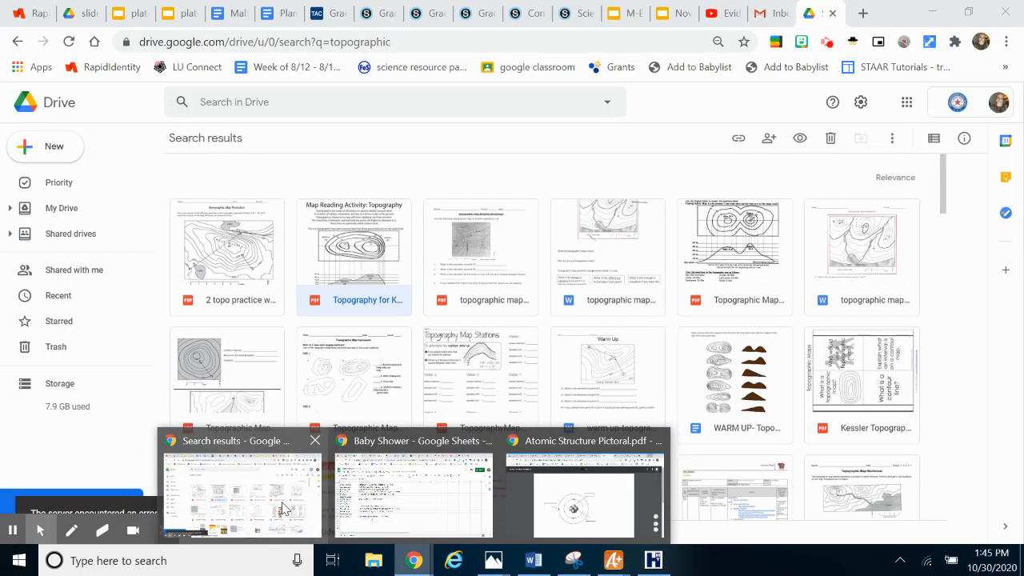